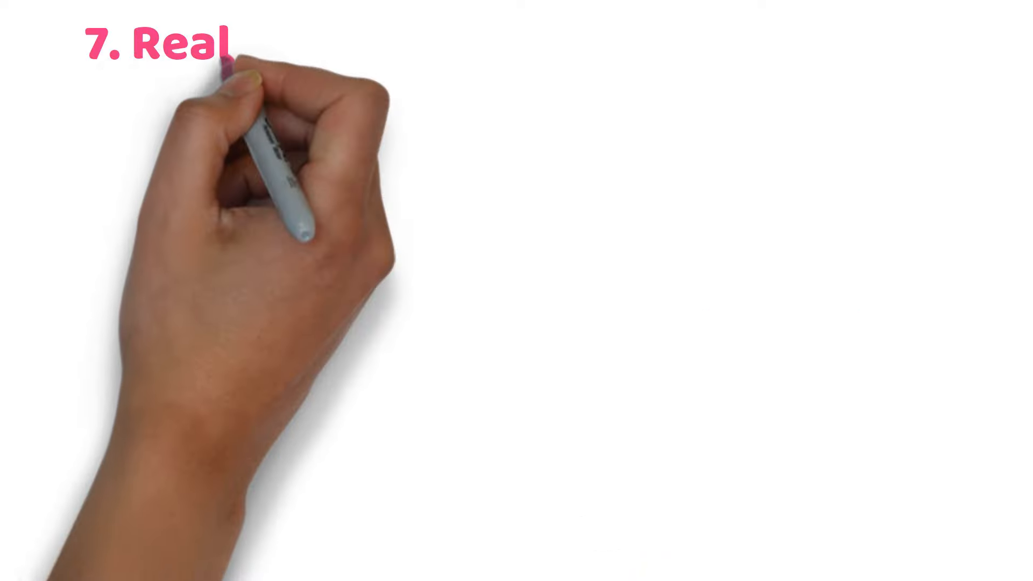
text(Estate Investment T)
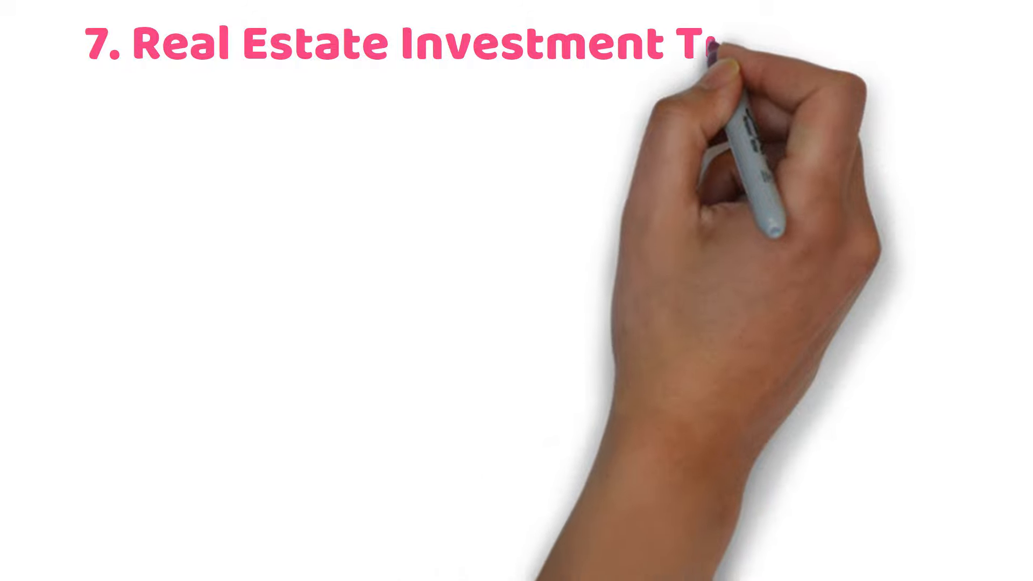